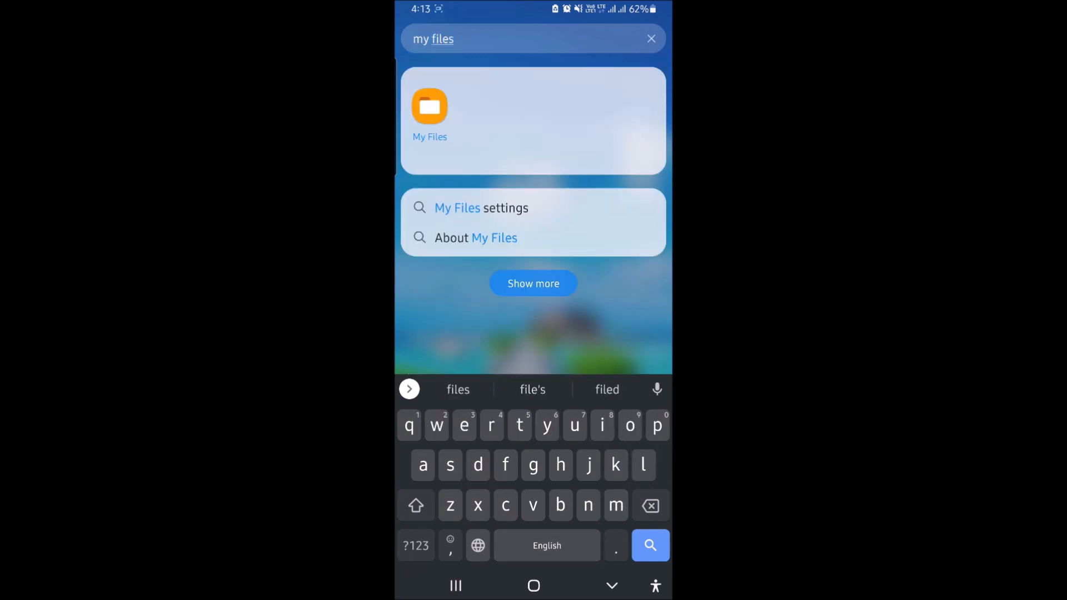
Launch My Files from search and scroll through the Internal storage folder list
{"action": "left_click", "coordinate": [430, 116]}
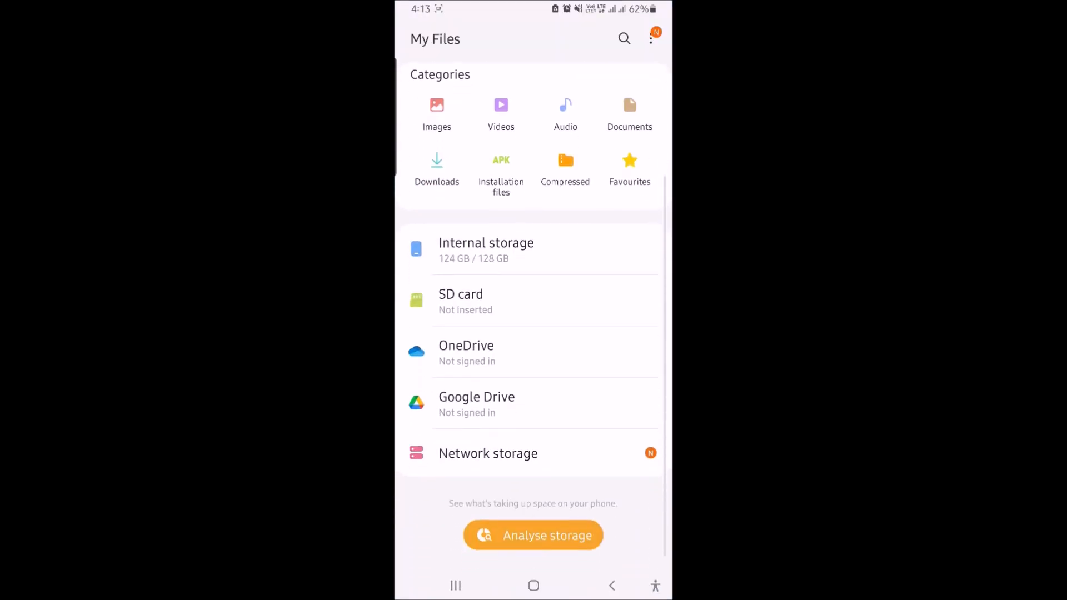
{"action": "left_click", "coordinate": [486, 249]}
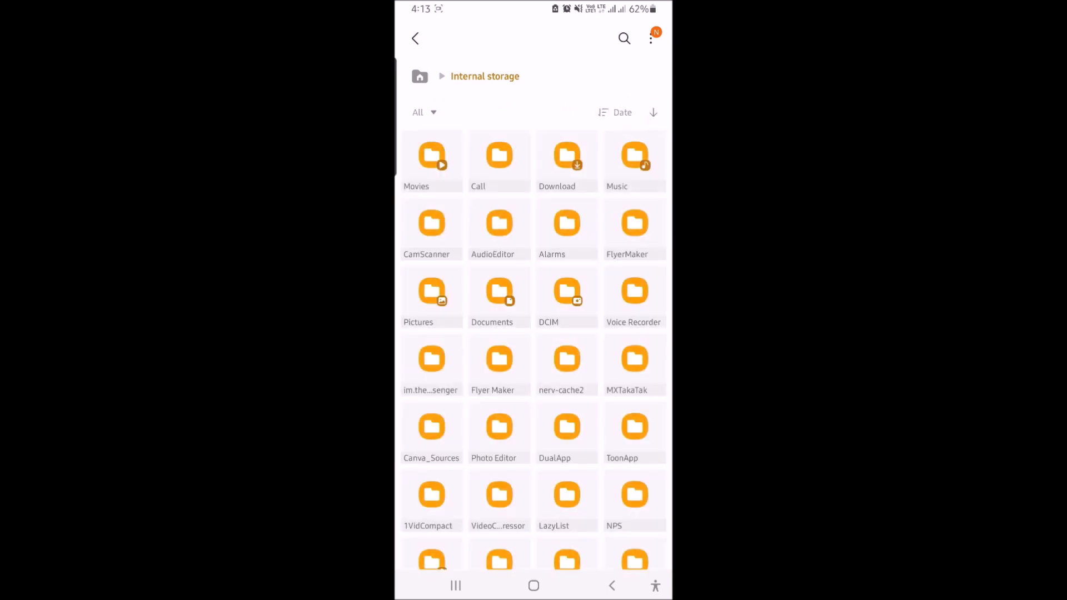
{"action": "scroll", "scroll_direction": "down", "scroll_amount": 3}
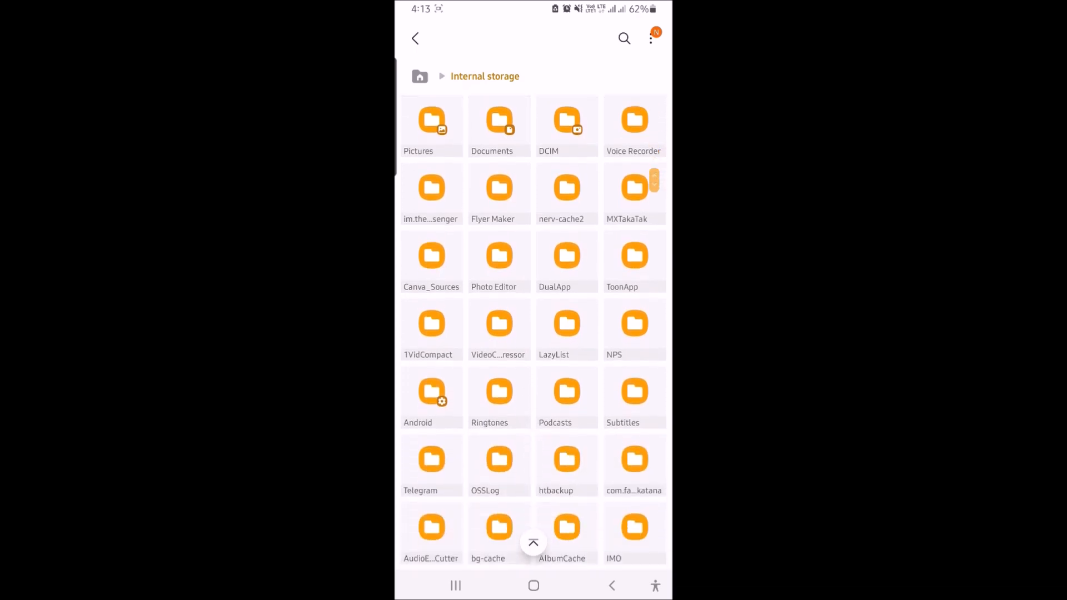
{"action": "scroll", "scroll_direction": "down", "scroll_amount": 3}
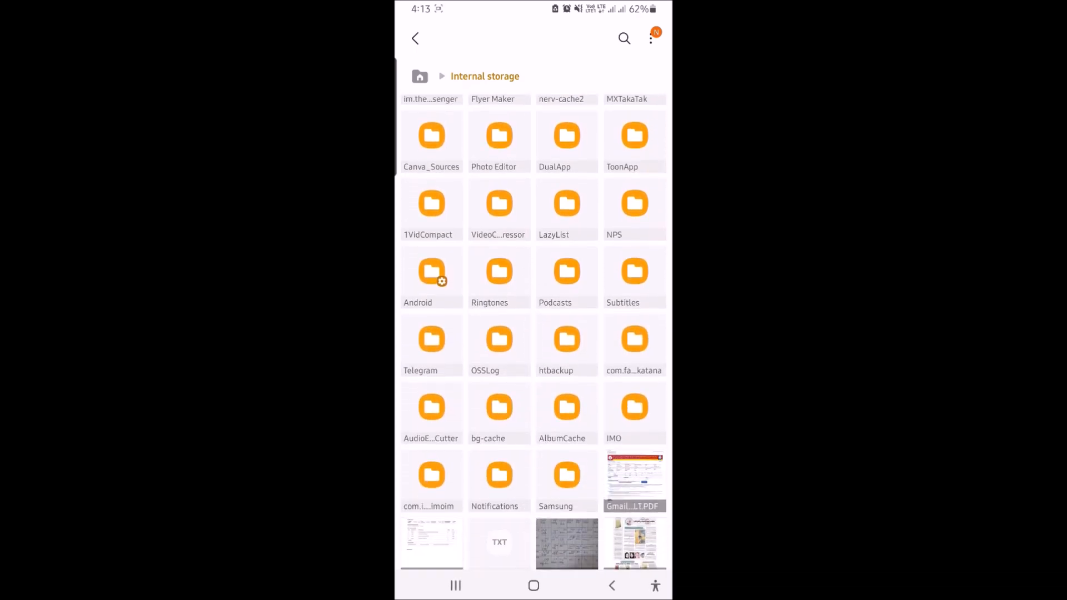
Navigate Android > media > com.whatsapp > WhatsApp > Media
{"action": "left_click", "coordinate": [431, 271]}
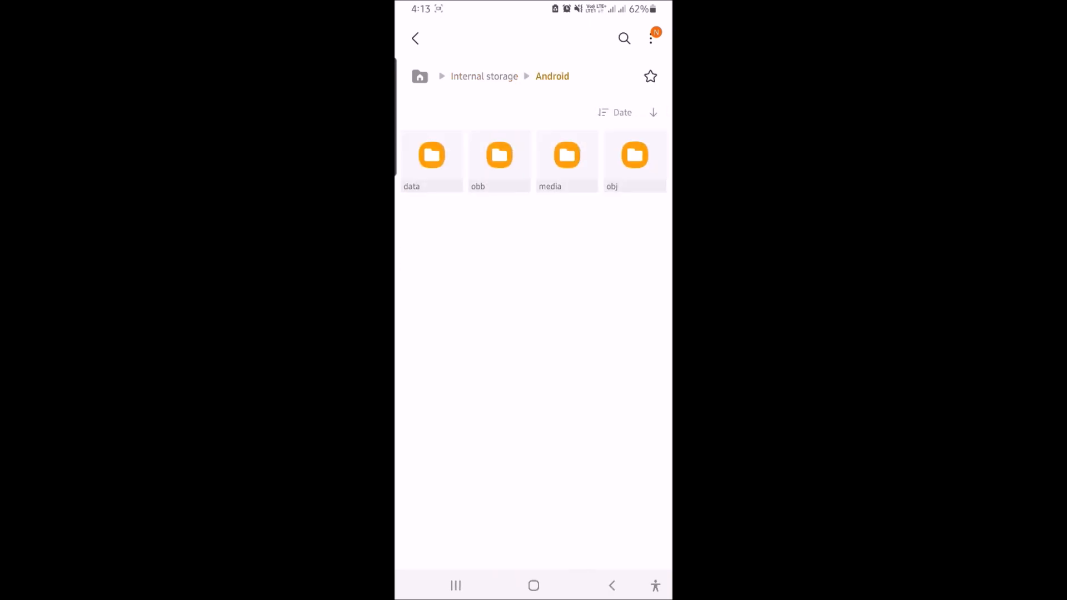
{"action": "left_click", "coordinate": [550, 155]}
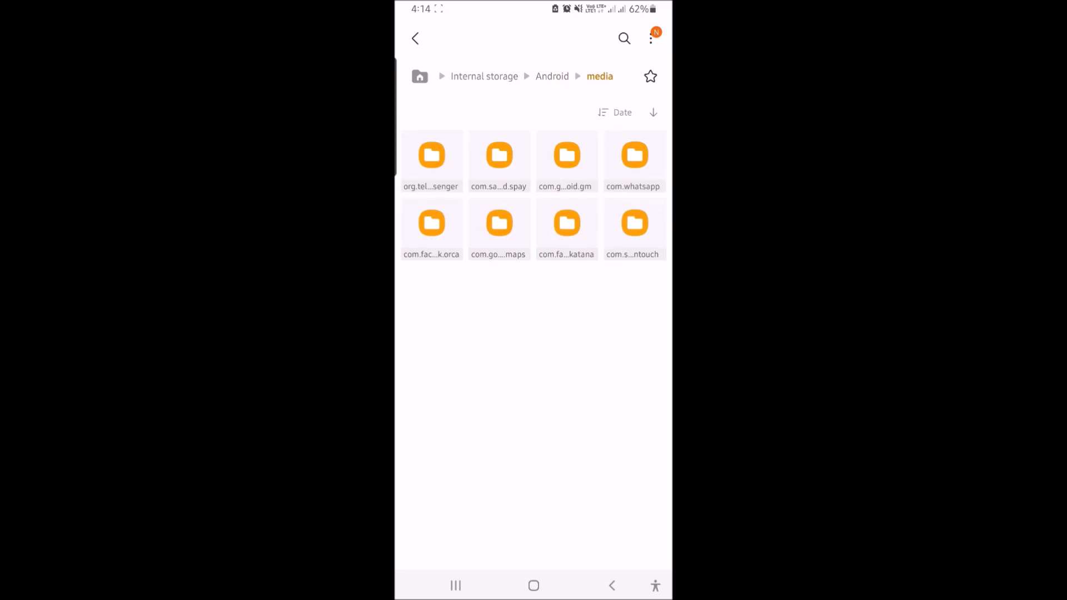
{"action": "left_click", "coordinate": [633, 155]}
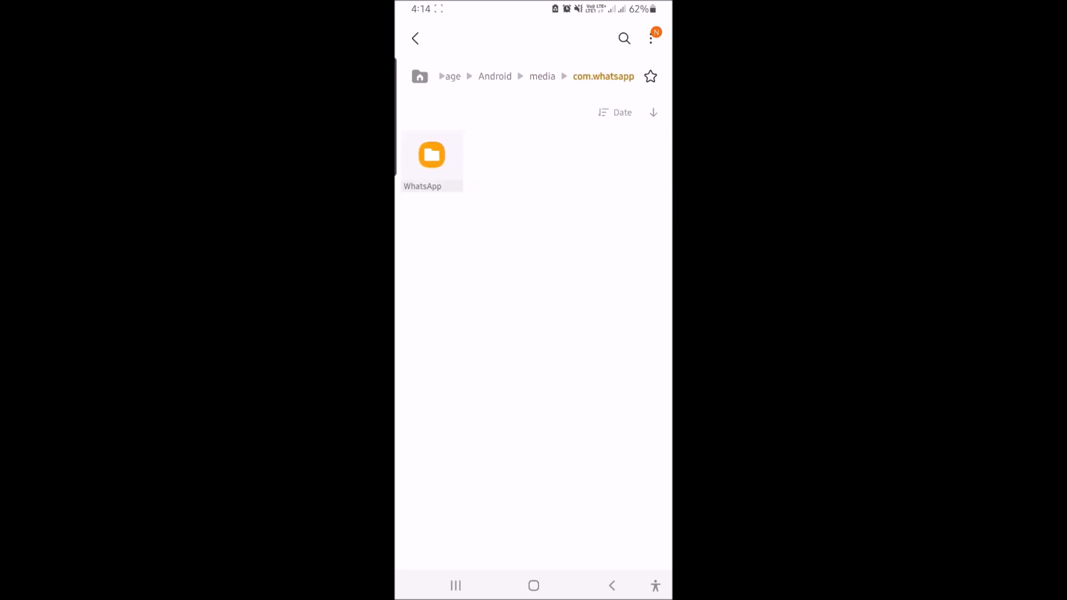
{"action": "left_click", "coordinate": [430, 155]}
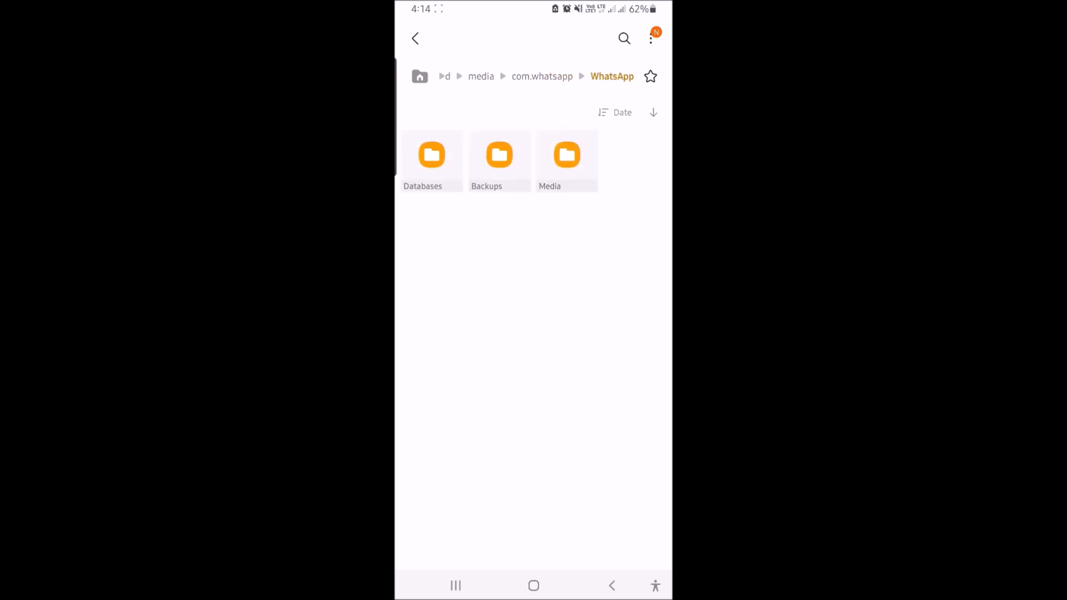
{"action": "left_click", "coordinate": [567, 155]}
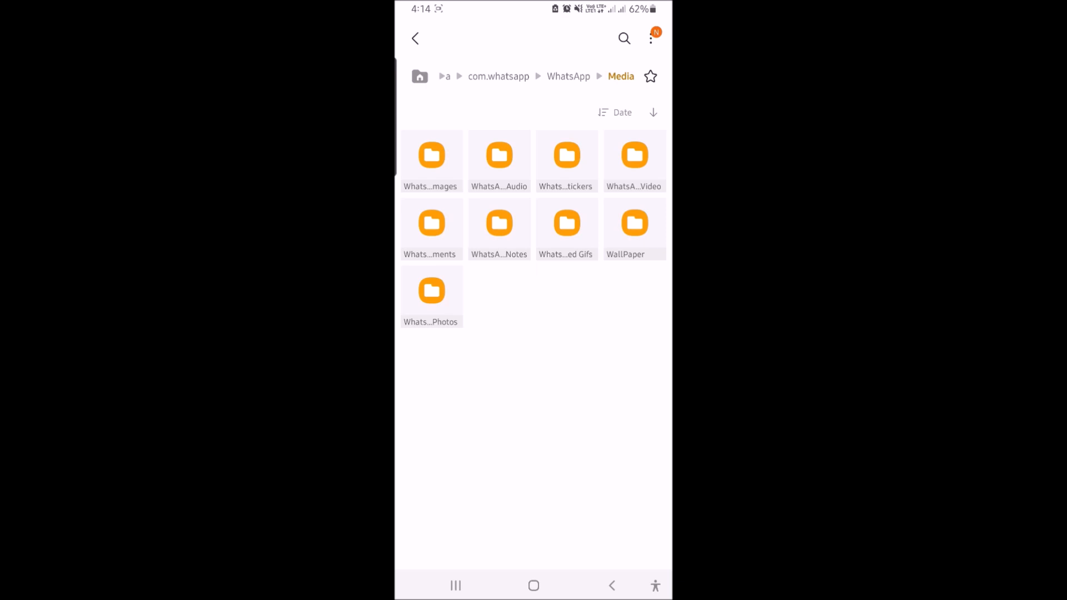
Turn on 'Show hidden system files' in My Files settings
{"action": "left_click", "coordinate": [651, 39]}
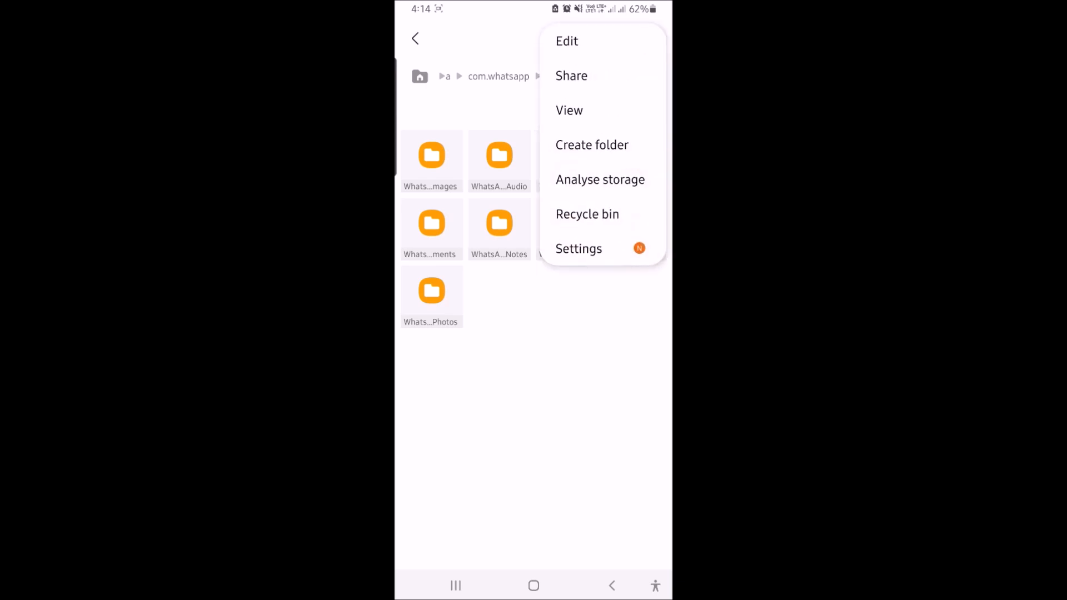
{"action": "left_click", "coordinate": [578, 248]}
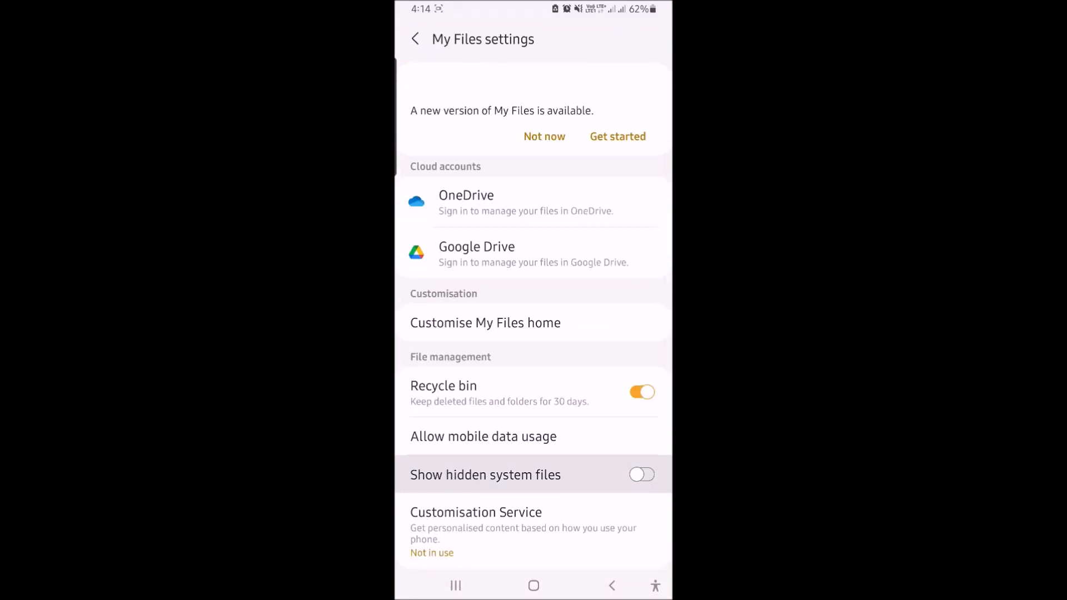
{"action": "left_click", "coordinate": [640, 474]}
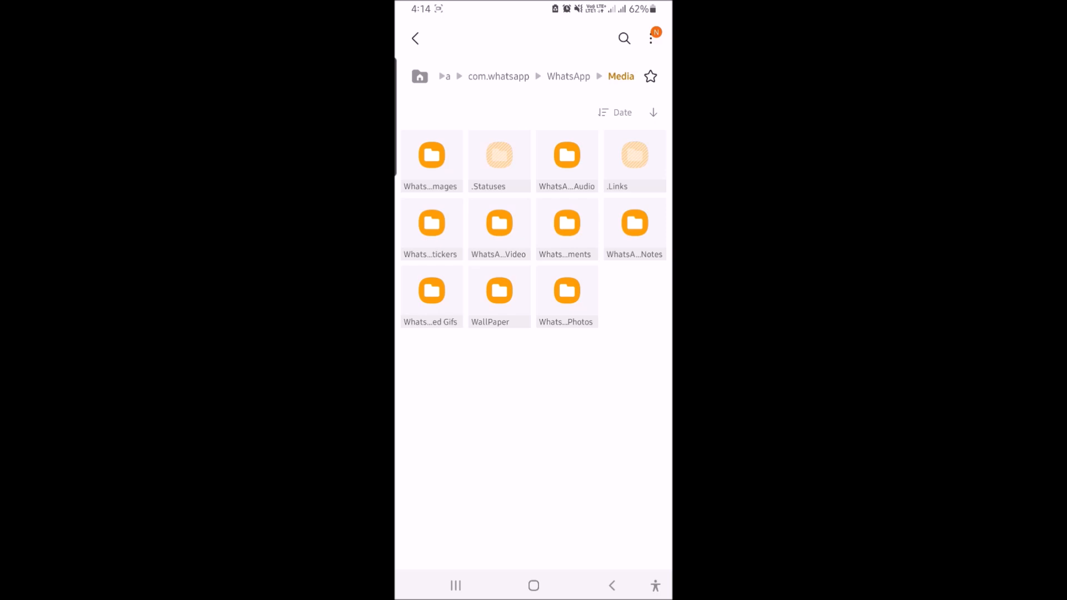
Enter the hidden .Statuses folder and scroll through its status photos and videos
{"action": "left_click", "coordinate": [499, 155]}
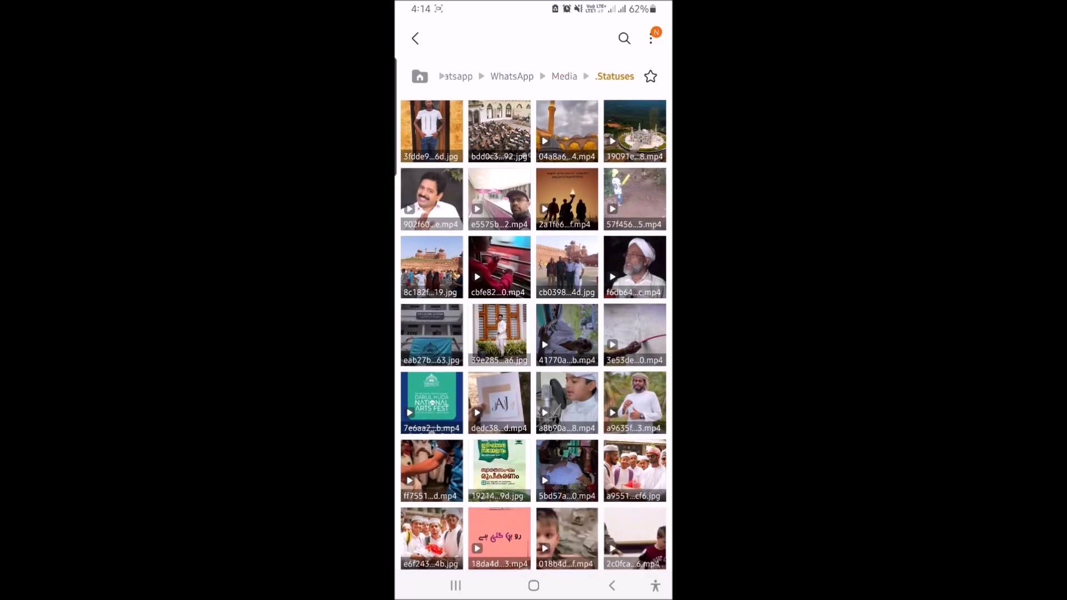
{"action": "scroll", "scroll_direction": "down", "scroll_amount": 3}
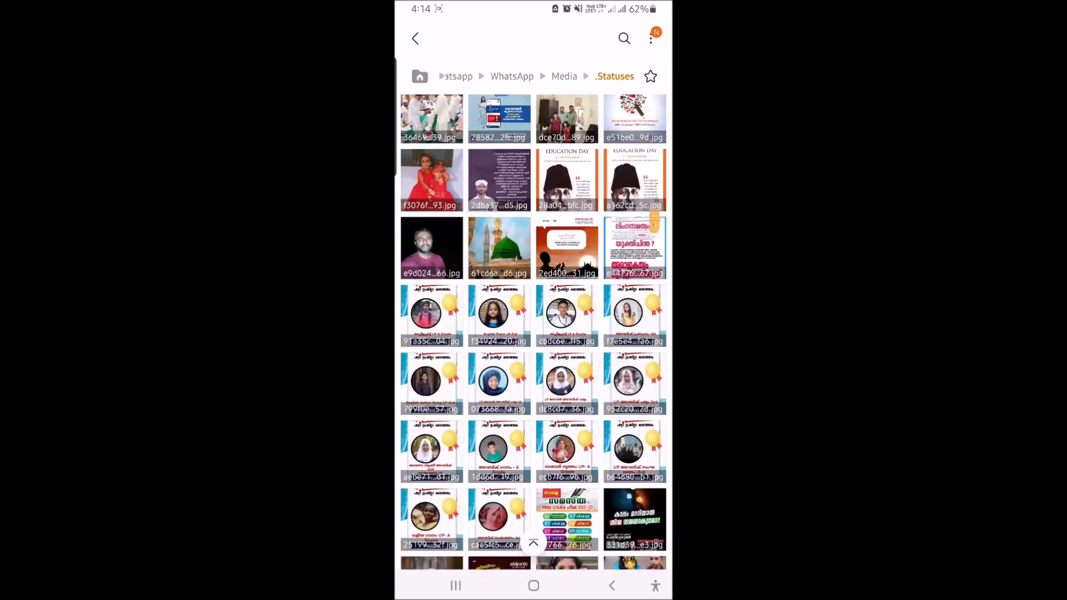
{"action": "scroll", "scroll_direction": "down", "scroll_amount": 3}
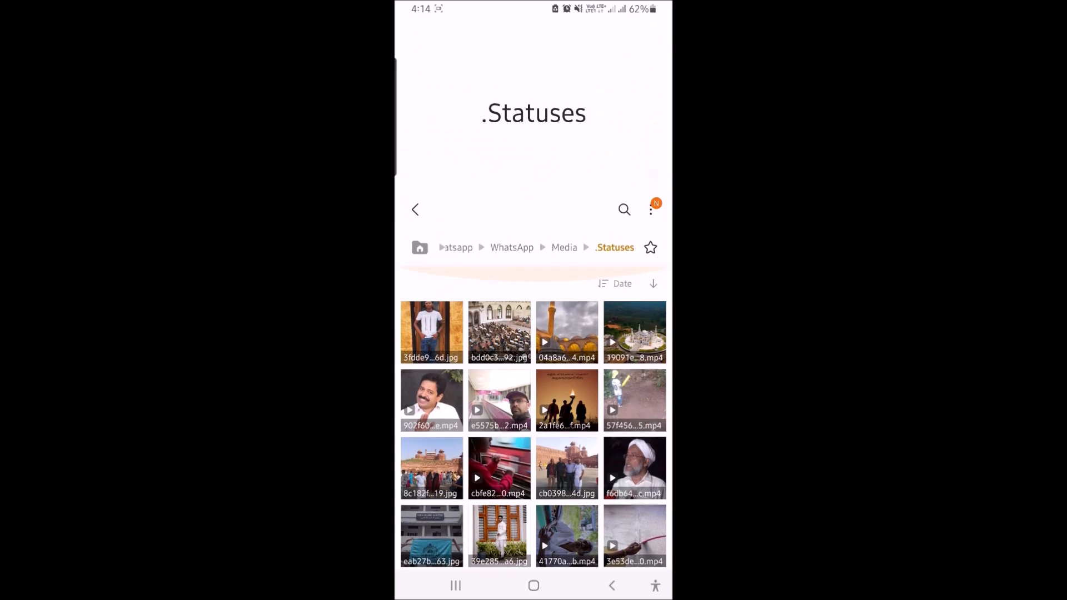
{"action": "scroll", "scroll_direction": "down", "scroll_amount": 3}
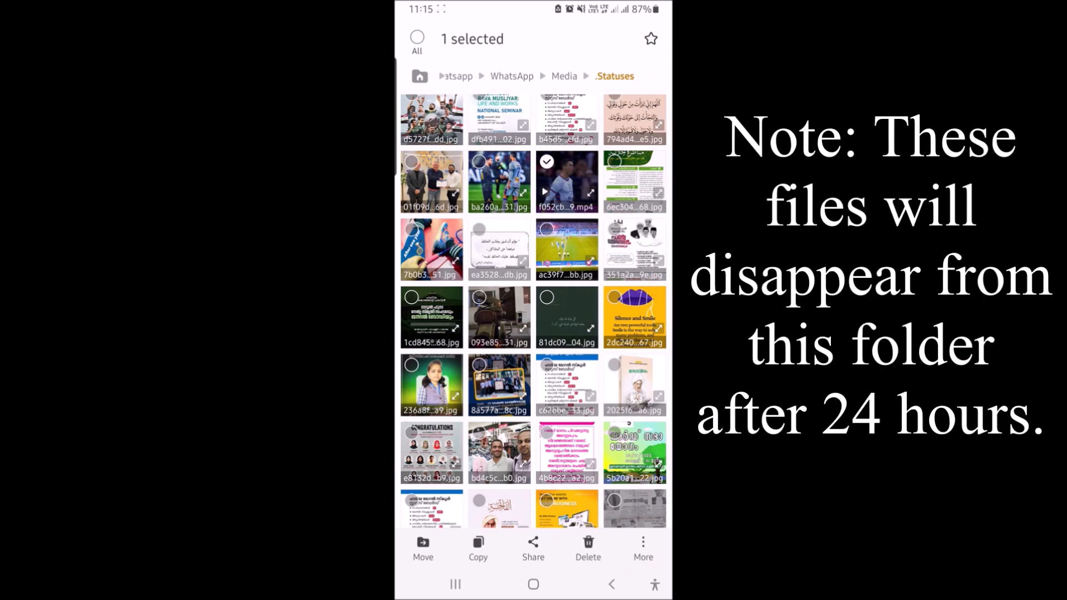
Select a status video, choose Copy, and return to Media as destination
{"action": "left_click", "coordinate": [533, 548]}
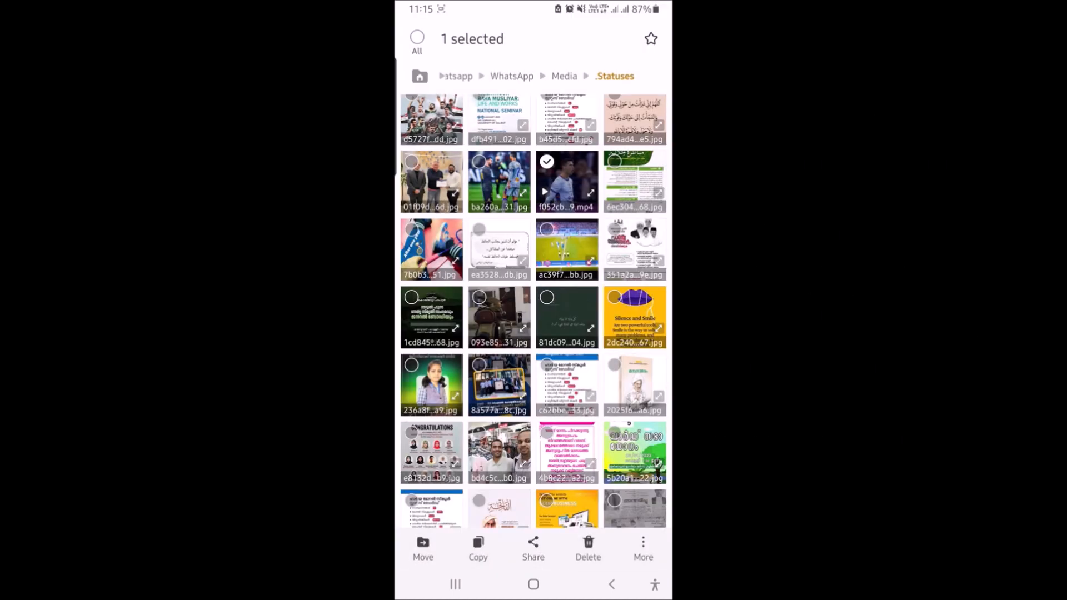
{"action": "left_click", "coordinate": [478, 548]}
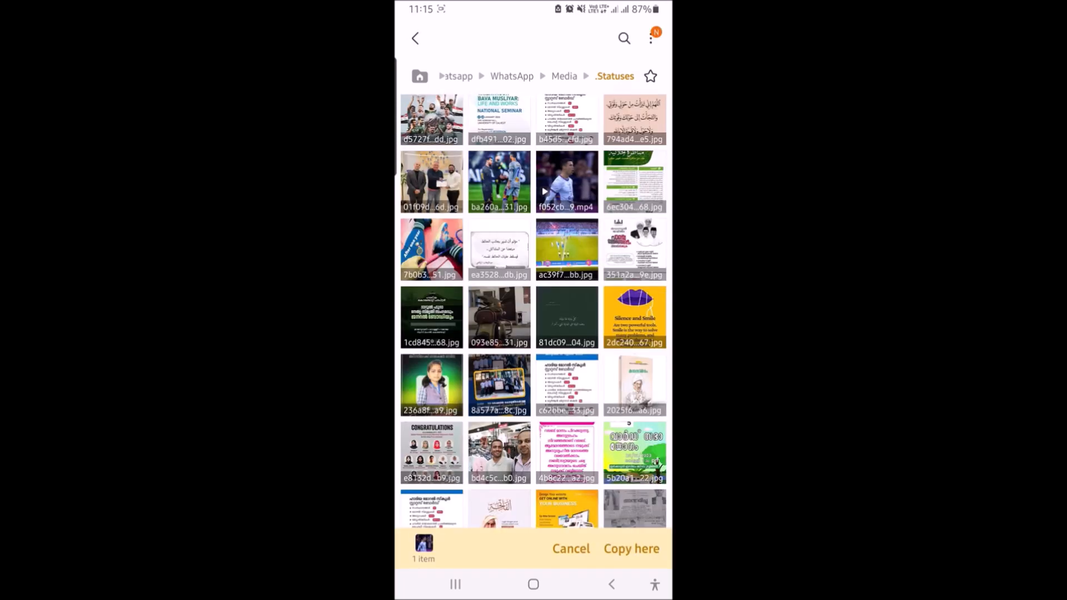
{"action": "left_click", "coordinate": [416, 38]}
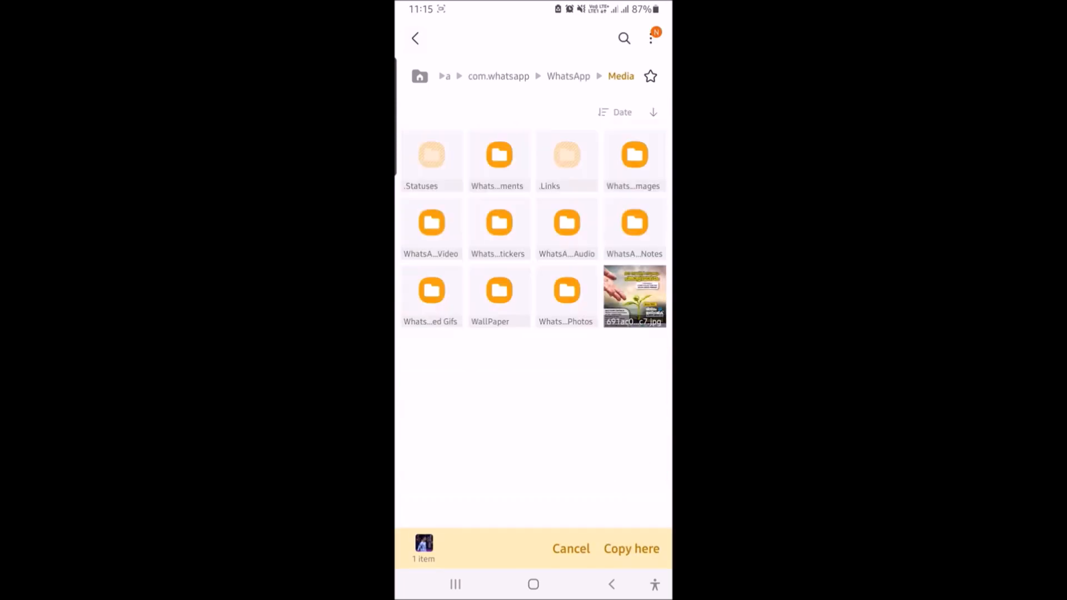